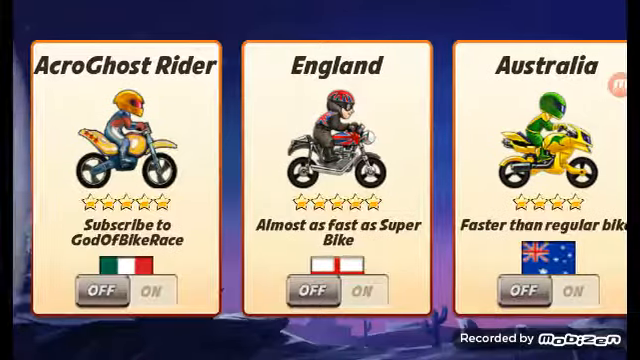
# Swipe through the Bike Race bike list from the country bikes to Easy Bike
pyautogui.hscroll(-3)
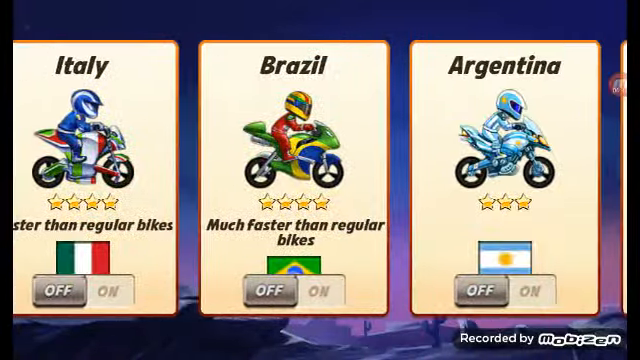
pyautogui.hscroll(3)
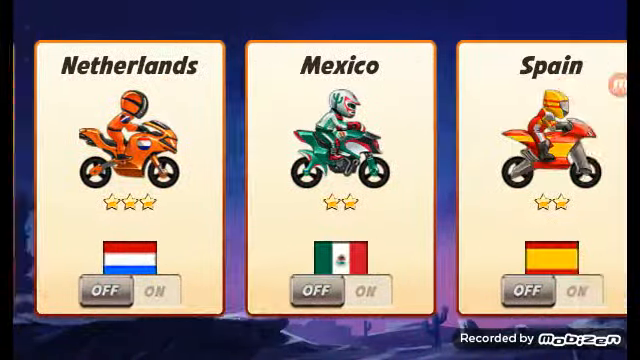
pyautogui.hscroll(-3)
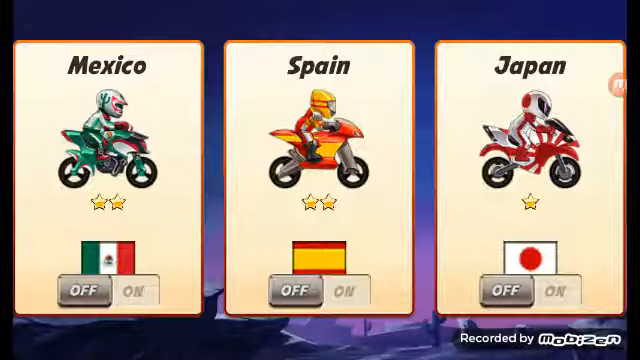
pyautogui.hscroll(-3)
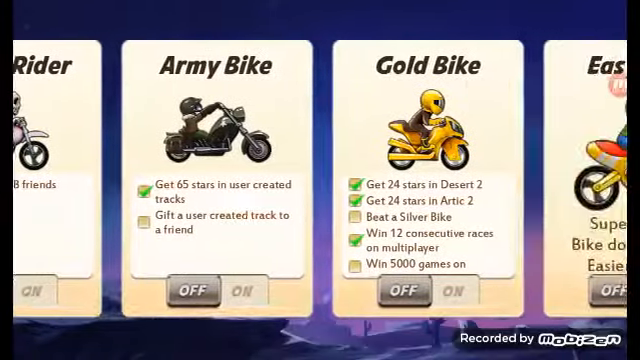
pyautogui.hscroll(-3)
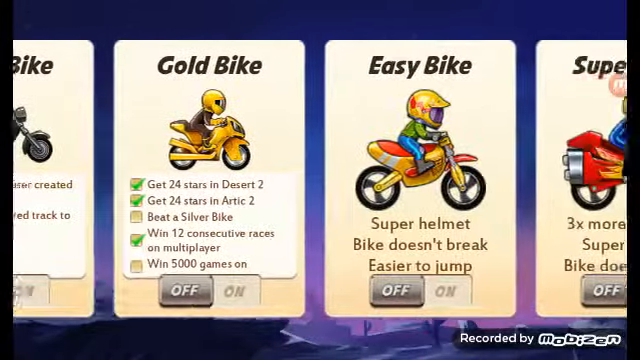
pyautogui.hscroll(-3)
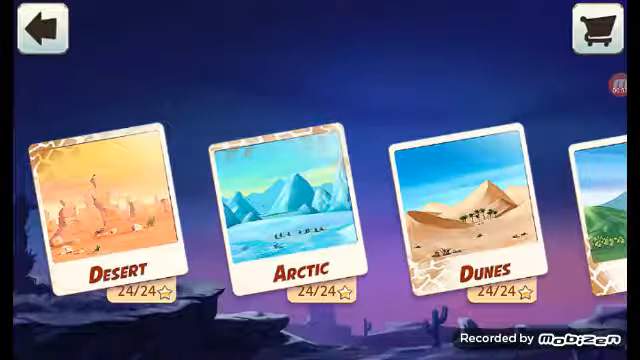
# Swipe the track pack carousel past Coming Soon, User Created Levels and Shop, then tap an item
pyautogui.hscroll(-3)
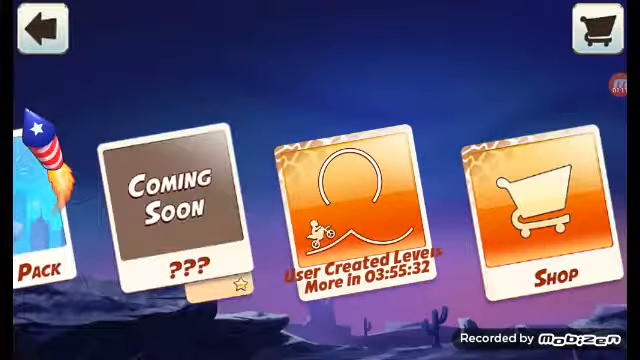
pyautogui.click(33, 28)
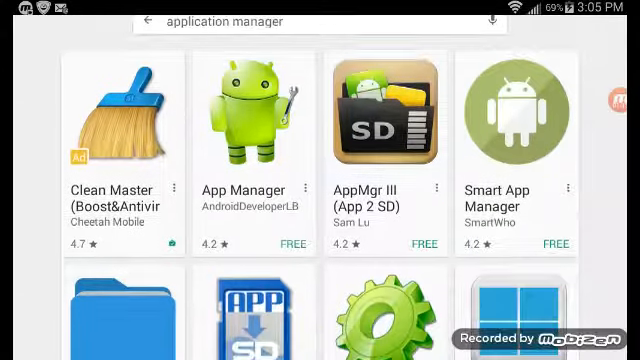
# Scroll the 'application manager' Play Store results to Smart File Manager by SmartWho
pyautogui.scroll(-3)
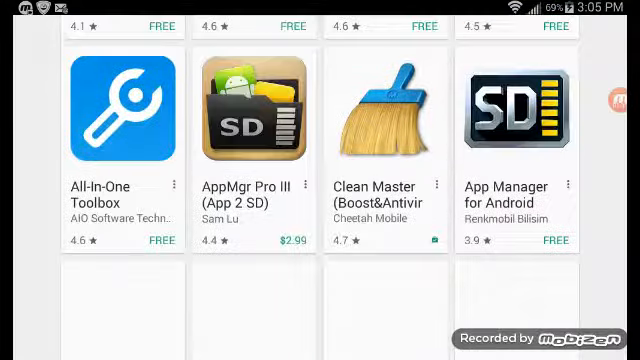
pyautogui.scroll(-3)
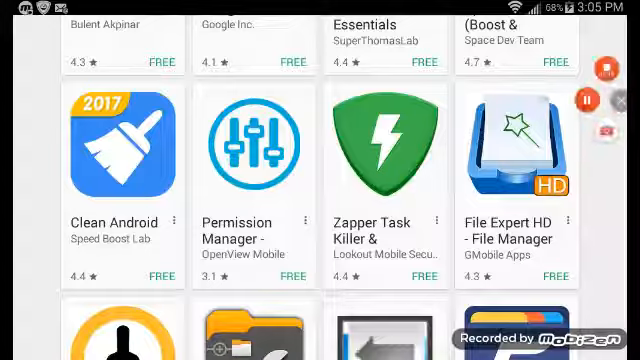
pyautogui.scroll(-3)
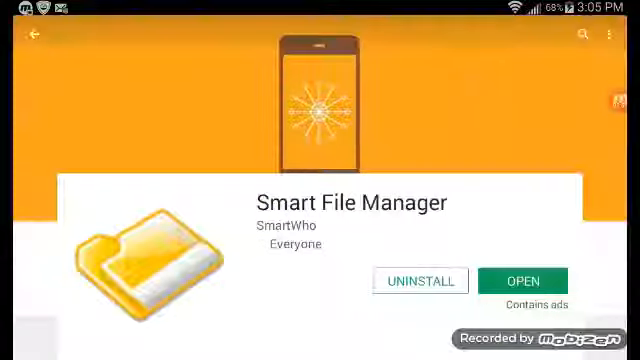
# Scroll the Smart File Manager store page past What's New and the screenshots
pyautogui.scroll(-3)
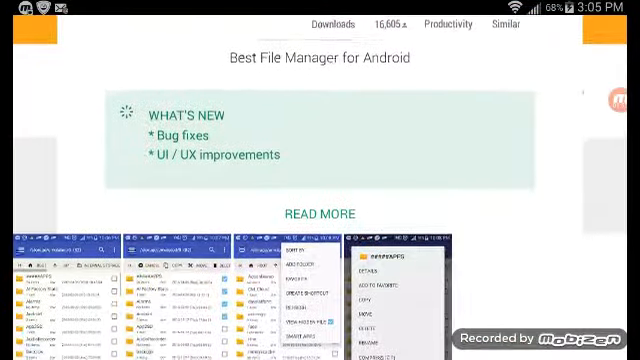
pyautogui.scroll(-3)
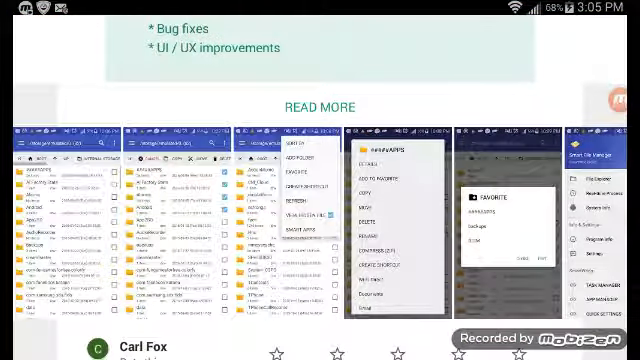
pyautogui.scroll(-3)
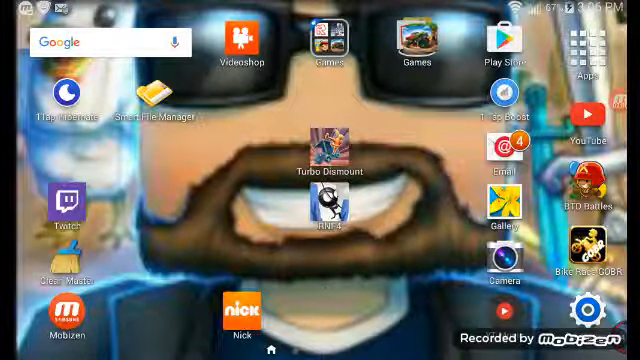
# Search YouTube again for 'acroghost' to reach the Bike Race all-bikes video
pyautogui.click(600, 112)
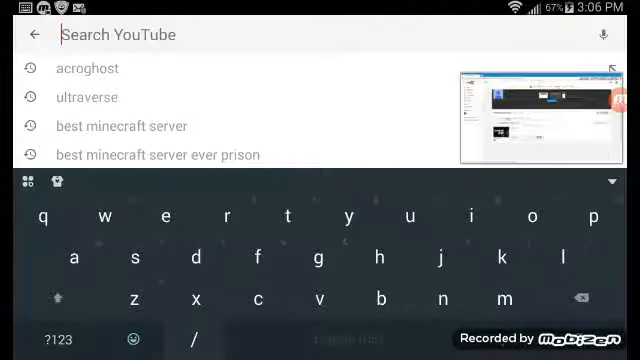
pyautogui.click(89, 97)
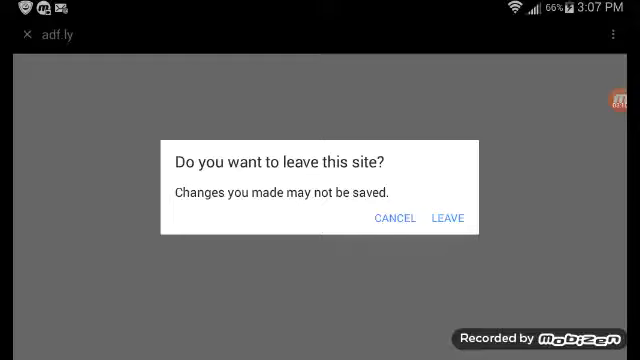
# Leave the adf.ly prompt, reopen the description link, and skip the ad
pyautogui.click(435, 218)
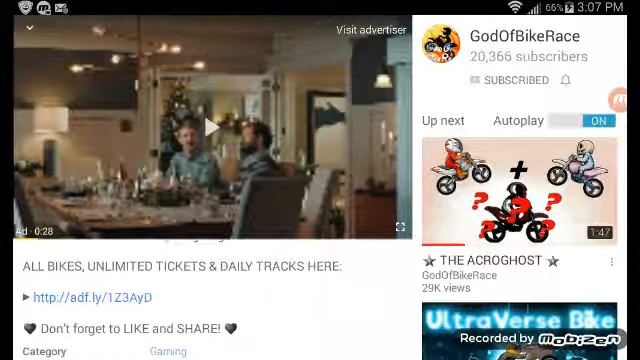
pyautogui.click(88, 297)
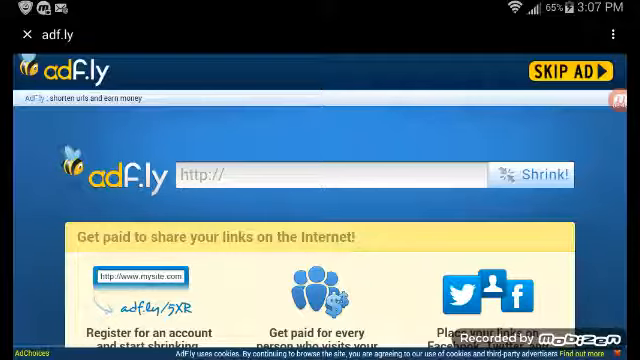
pyautogui.click(566, 71)
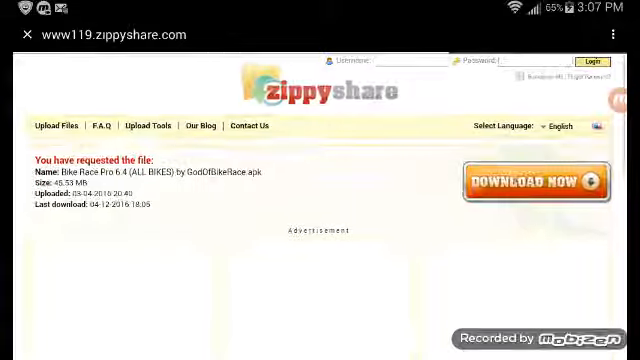
# Download the Bike Race Pro 6.4 APK from Zippyshare and dismiss the spin-the-wheel popup
pyautogui.click(540, 181)
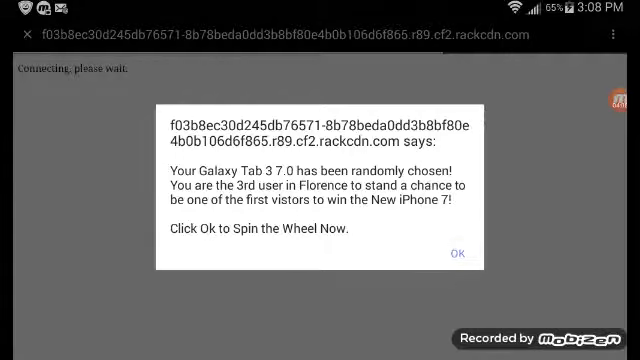
pyautogui.click(459, 251)
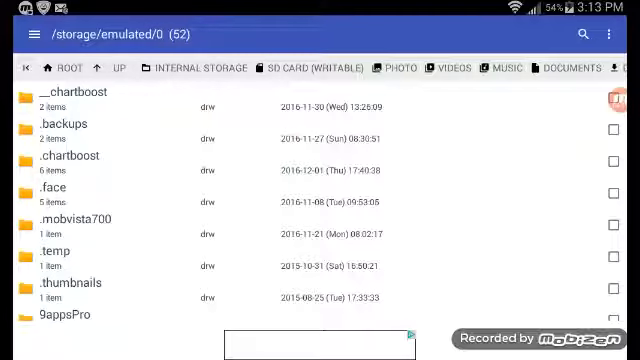
# Back out of the empty DocumentSync folder and decline the rate-the-app request
pyautogui.scroll(-3)
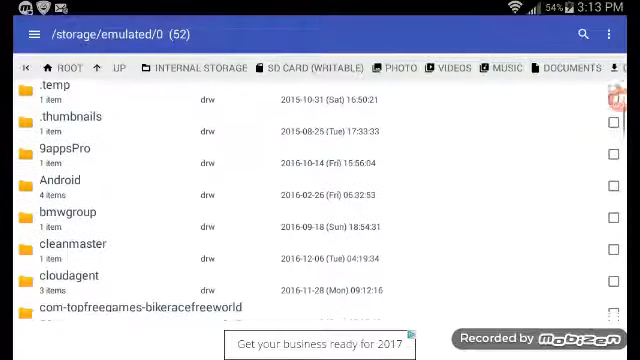
pyautogui.scroll(-3)
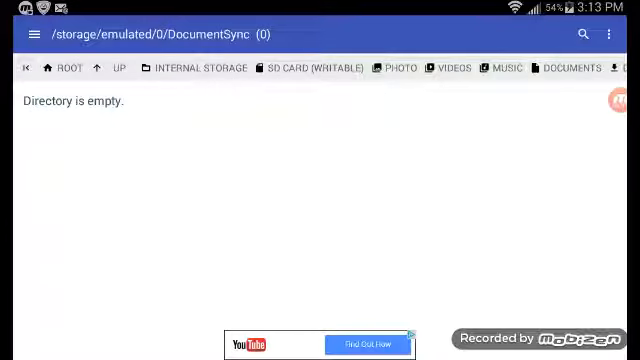
pyautogui.click(117, 67)
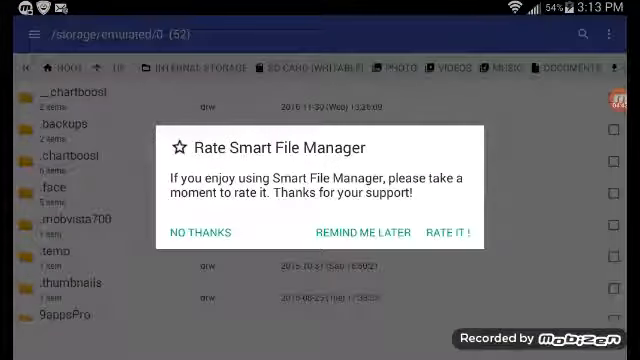
pyautogui.click(205, 231)
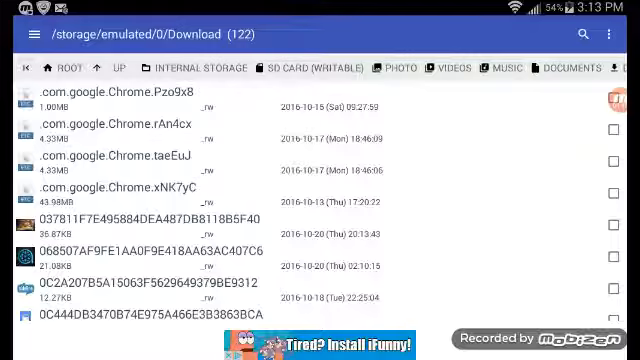
# Scroll the Download folder's 122 files from hex-named downloads toward the U files
pyautogui.scroll(-3)
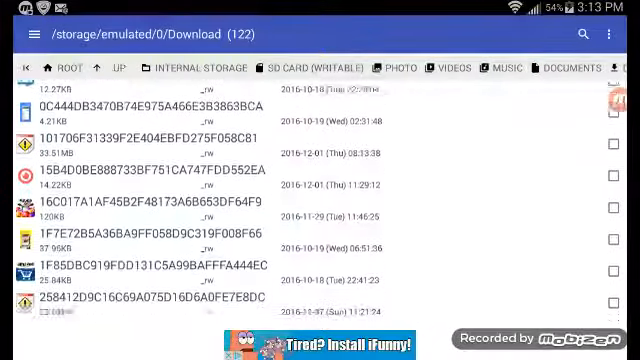
pyautogui.scroll(-3)
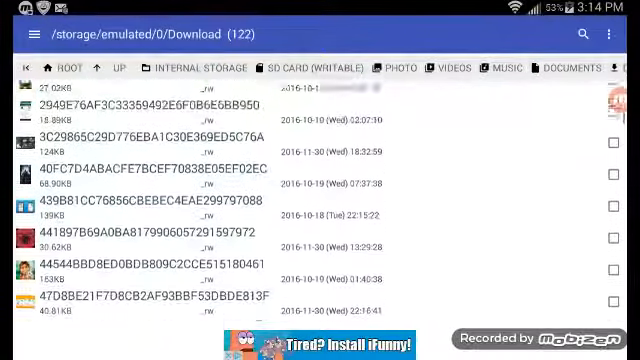
pyautogui.scroll(-3)
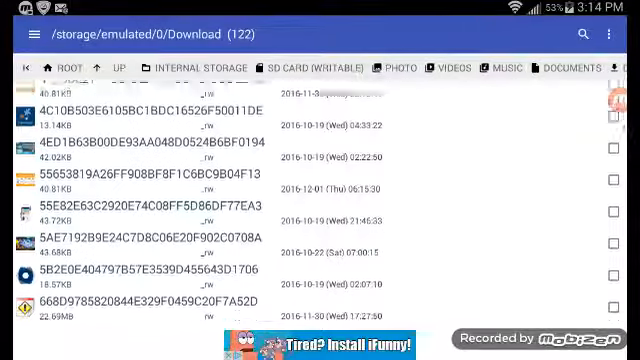
pyautogui.scroll(-3)
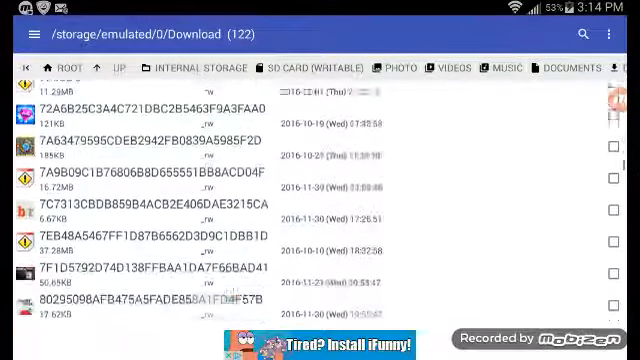
pyautogui.scroll(-3)
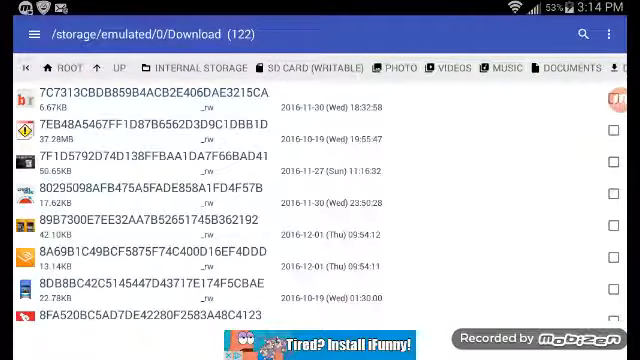
pyautogui.scroll(-3)
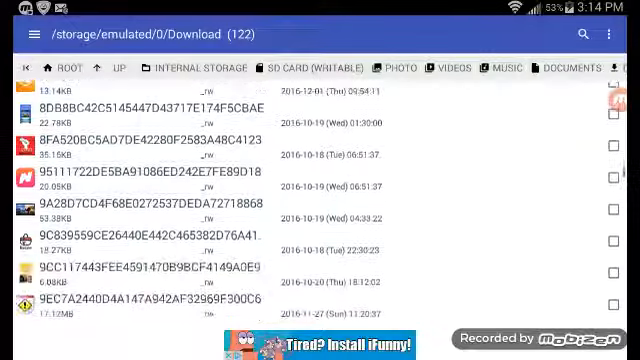
pyautogui.scroll(-3)
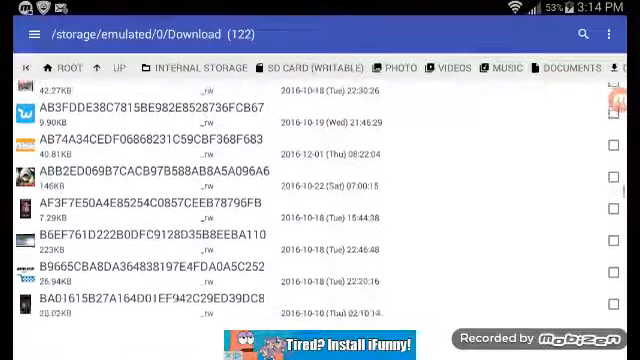
pyautogui.scroll(-3)
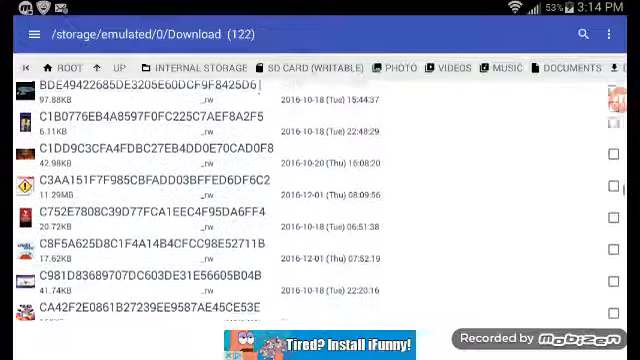
pyautogui.scroll(-3)
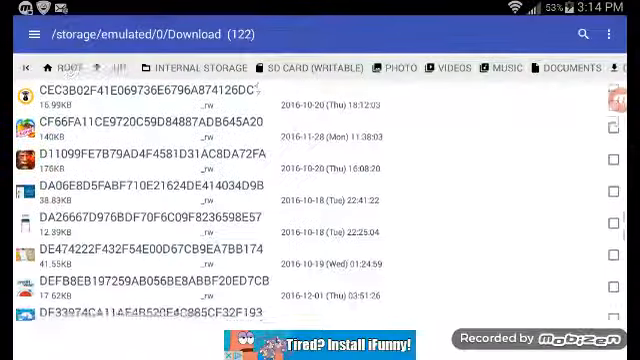
pyautogui.scroll(-3)
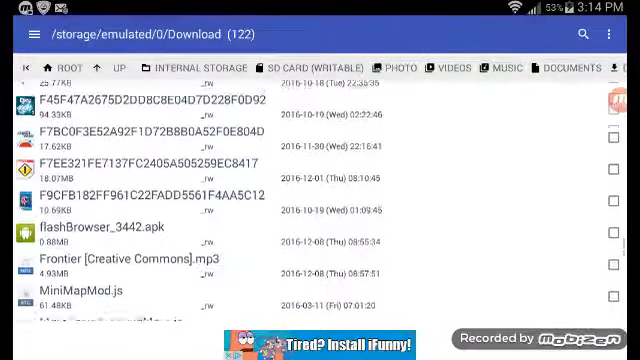
pyautogui.scroll(-3)
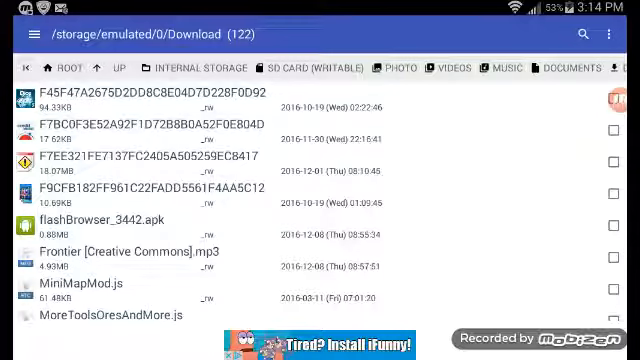
pyautogui.scroll(-3)
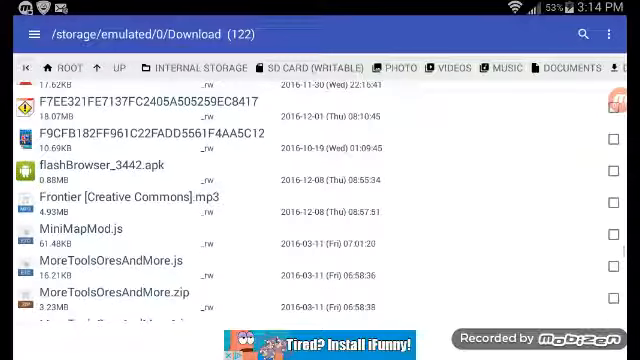
pyautogui.scroll(-3)
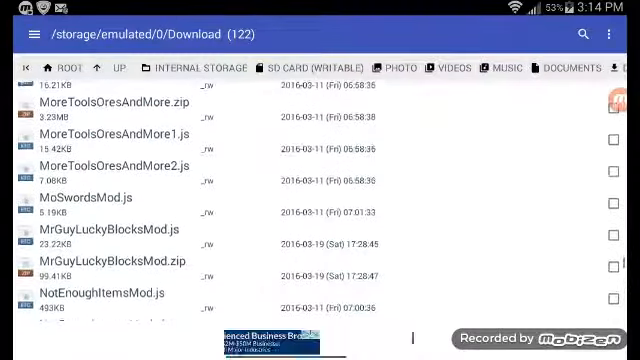
pyautogui.scroll(-3)
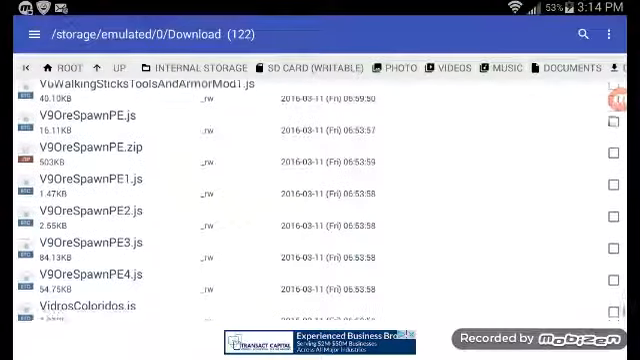
pyautogui.scroll(-3)
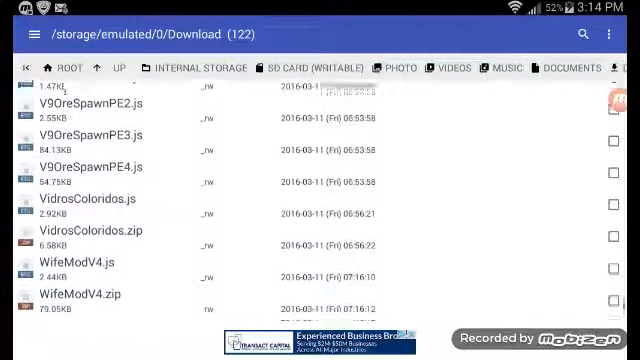
pyautogui.scroll(-3)
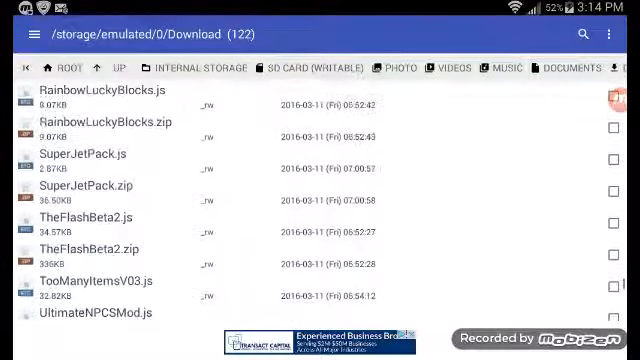
# Scroll through the Download list and return to the /storage/emulated/0 top level
pyautogui.scroll(-3)
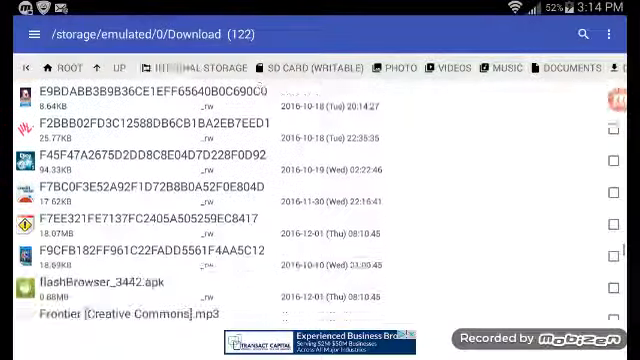
pyautogui.scroll(-3)
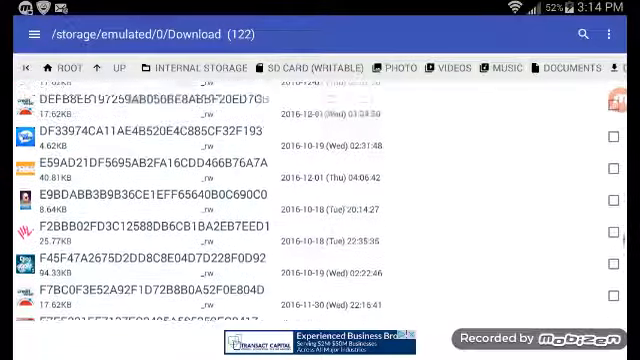
pyautogui.scroll(-3)
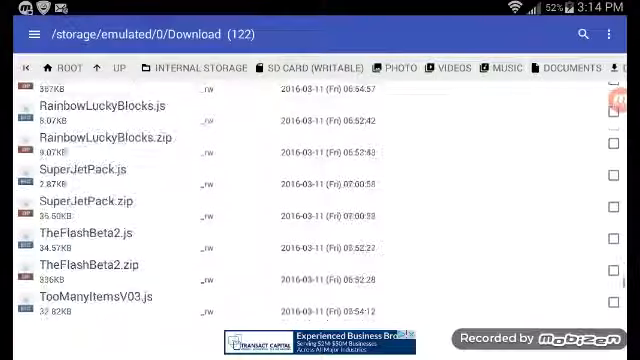
pyautogui.scroll(-3)
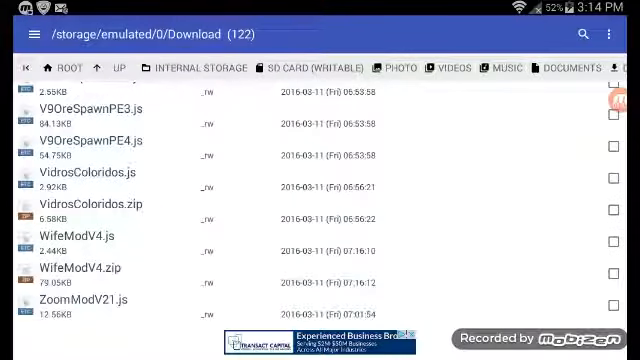
pyautogui.scroll(-3)
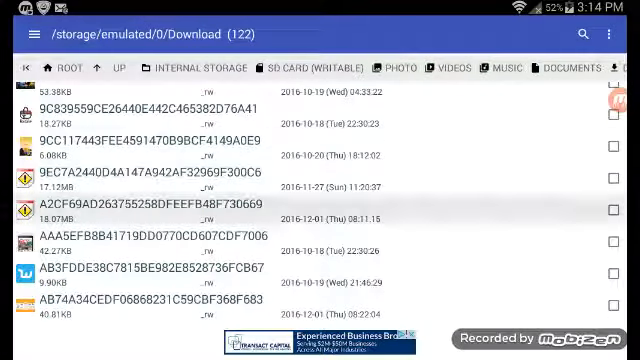
pyautogui.scroll(-3)
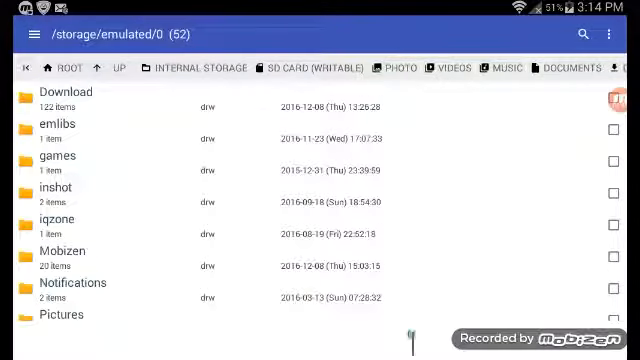
# Reopen the Download folder and scroll past the Chrome temp files into the hex-named downloads
pyautogui.click(60, 101)
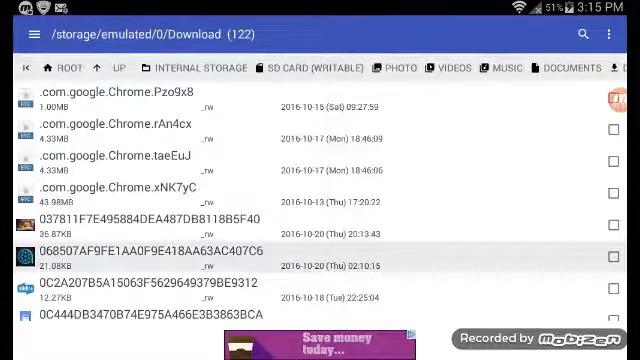
pyautogui.scroll(-3)
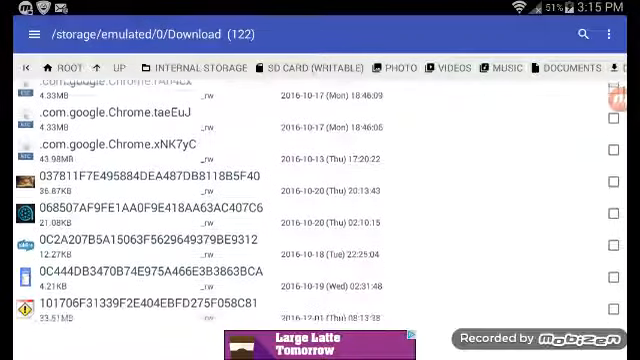
pyautogui.scroll(-3)
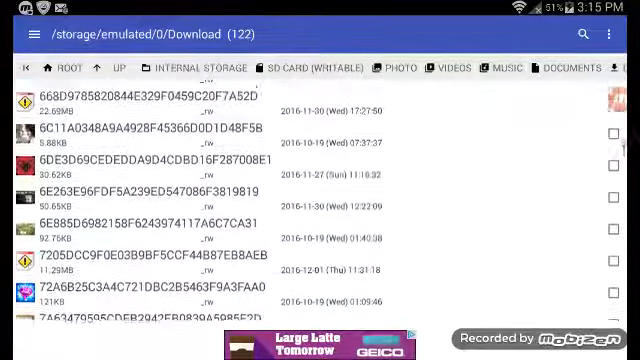
pyautogui.scroll(-3)
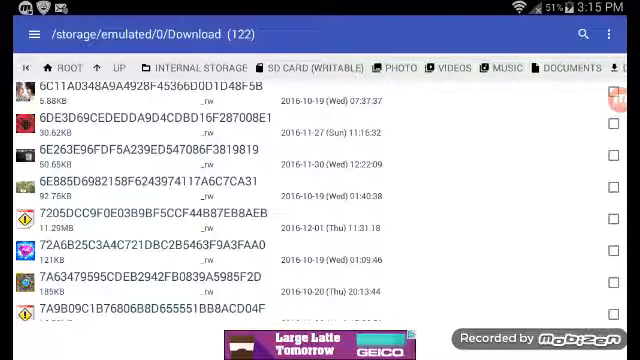